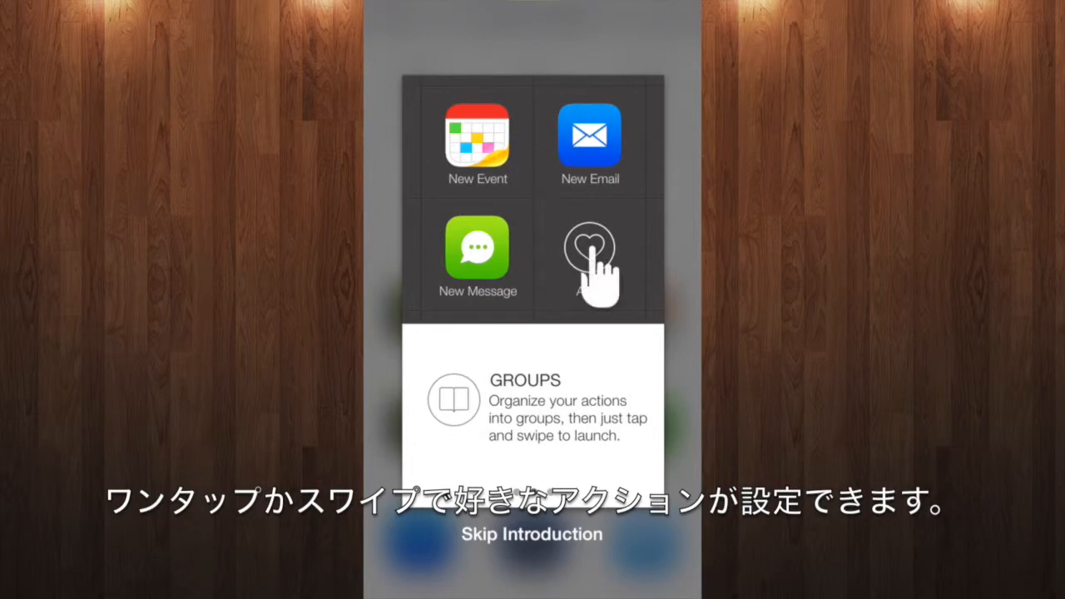
Step: Advance through the intro cards and start the video tutorial via Get Started
{"action": "left_click", "coordinate": [590, 256]}
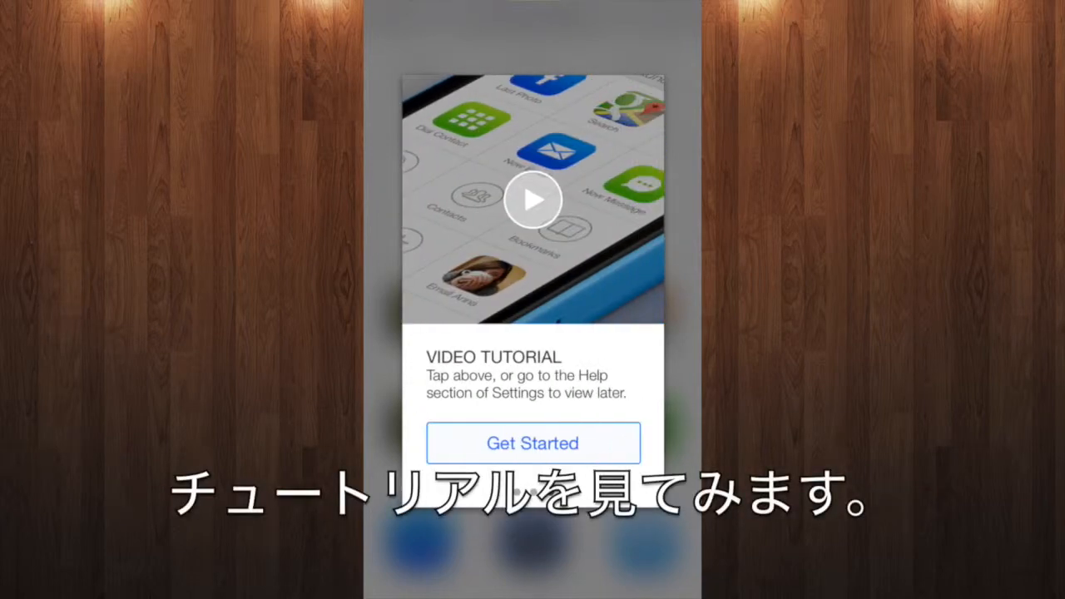
{"action": "left_click", "coordinate": [533, 200]}
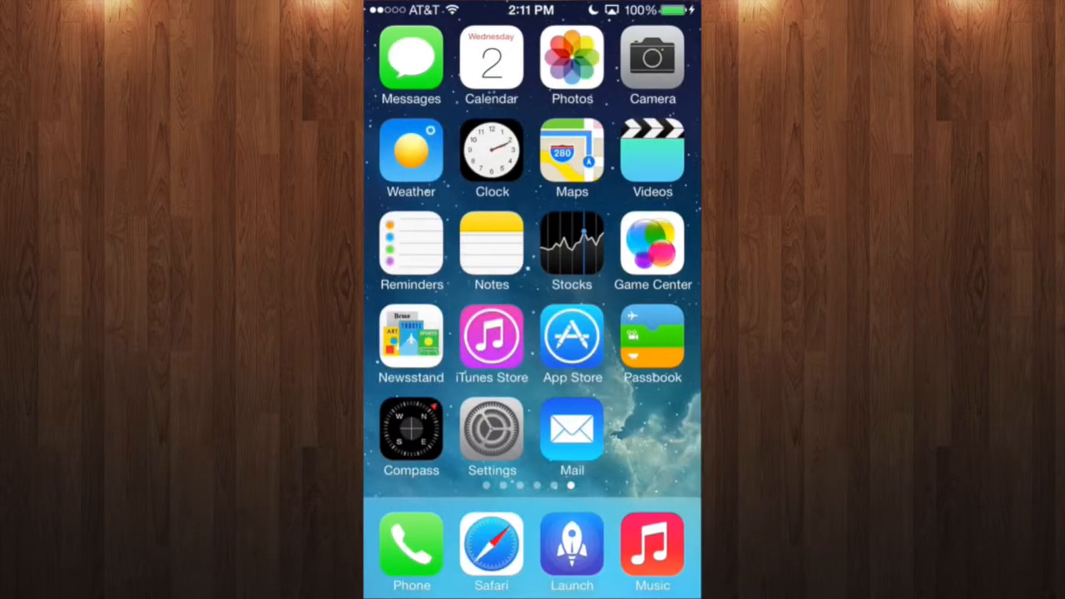
Step: Launch the app from the home screen and peek at the Contacts group's FaceTime, call and message actions
{"action": "left_click", "coordinate": [572, 546]}
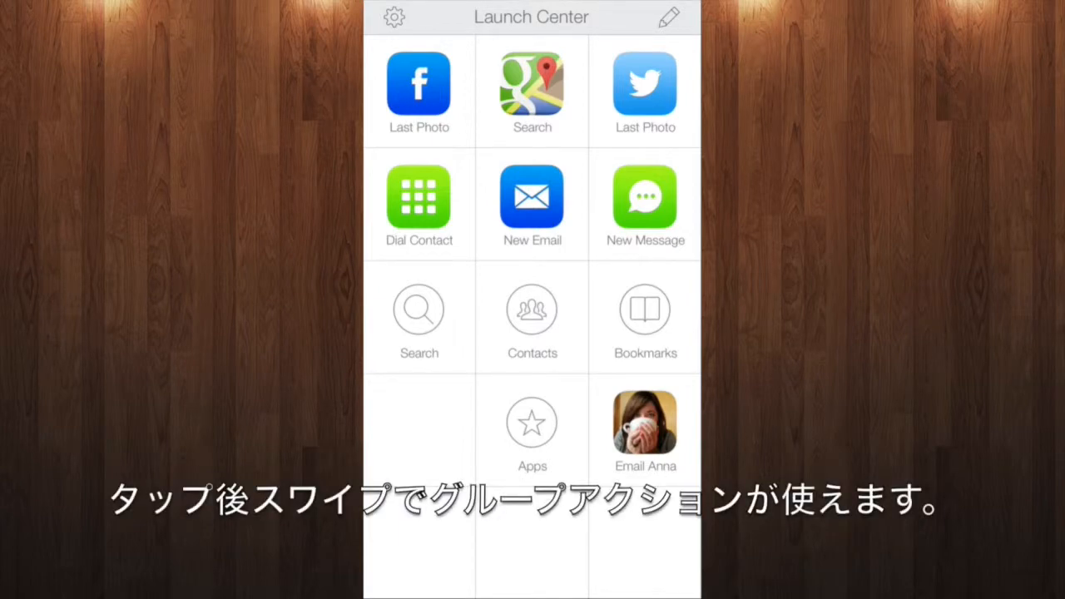
{"action": "left_click", "coordinate": [533, 313]}
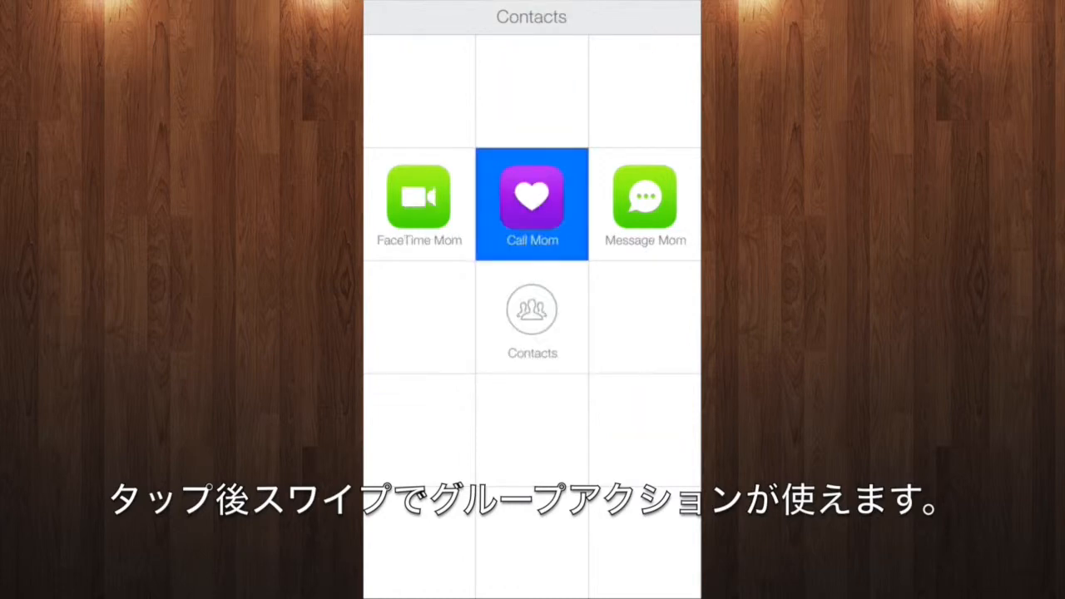
{"action": "left_click", "coordinate": [531, 320]}
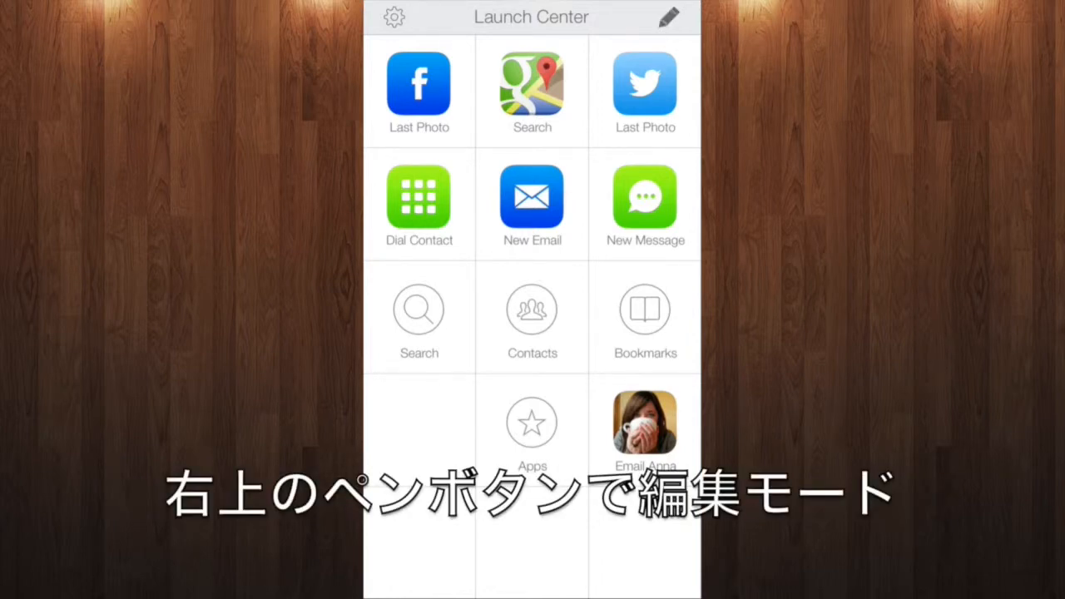
Step: Enter grid edit mode and start a new action in an empty slot
{"action": "left_click", "coordinate": [665, 19]}
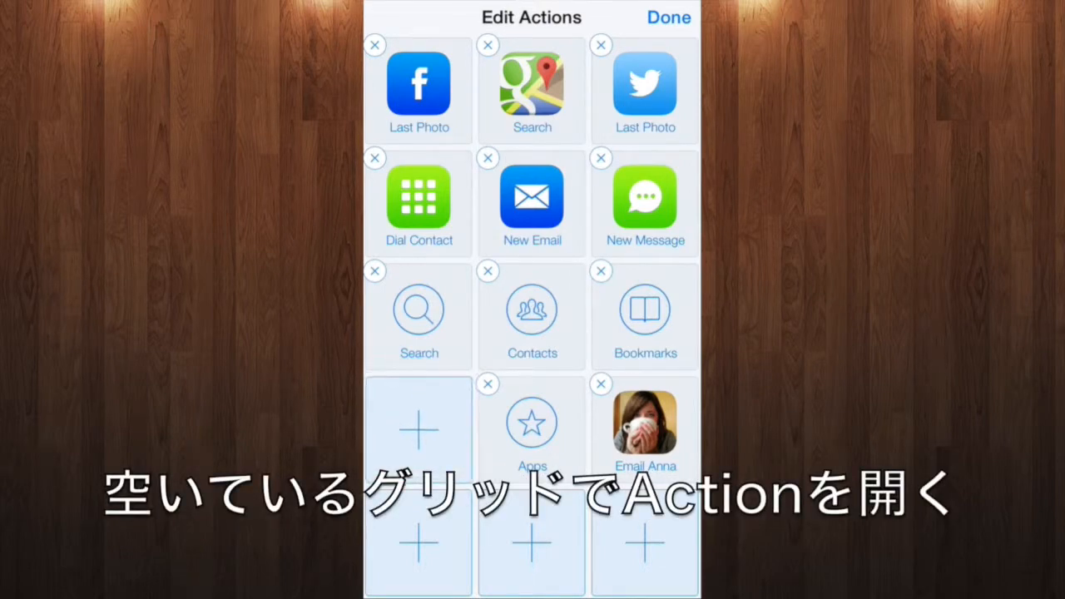
{"action": "left_click", "coordinate": [420, 430]}
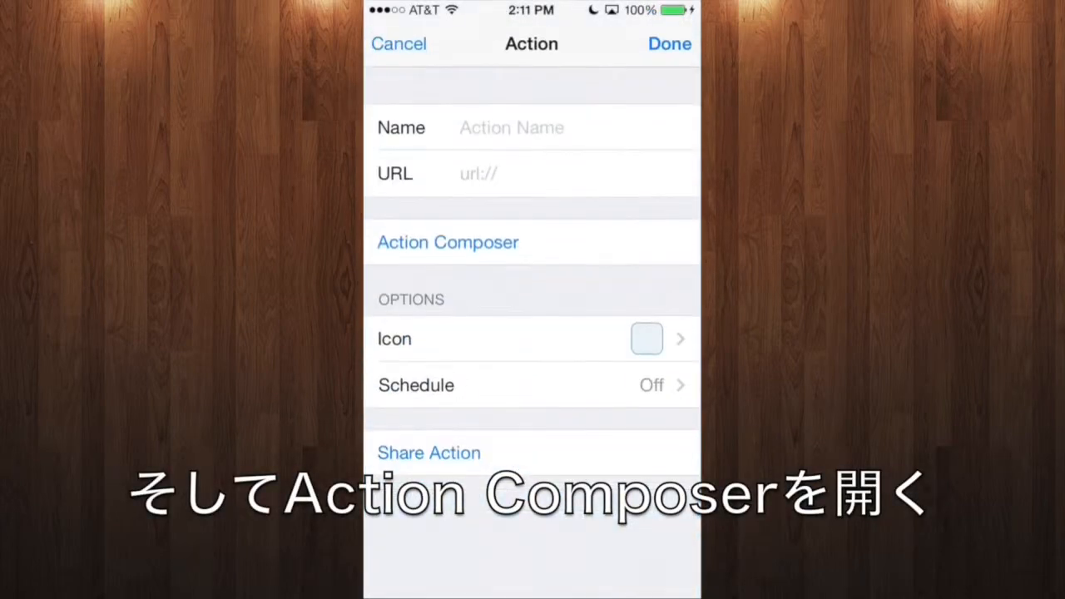
Step: Build it in Action Composer via System Actions > In-App Messaging > Send Message to Contact for Jon
{"action": "left_click", "coordinate": [446, 242]}
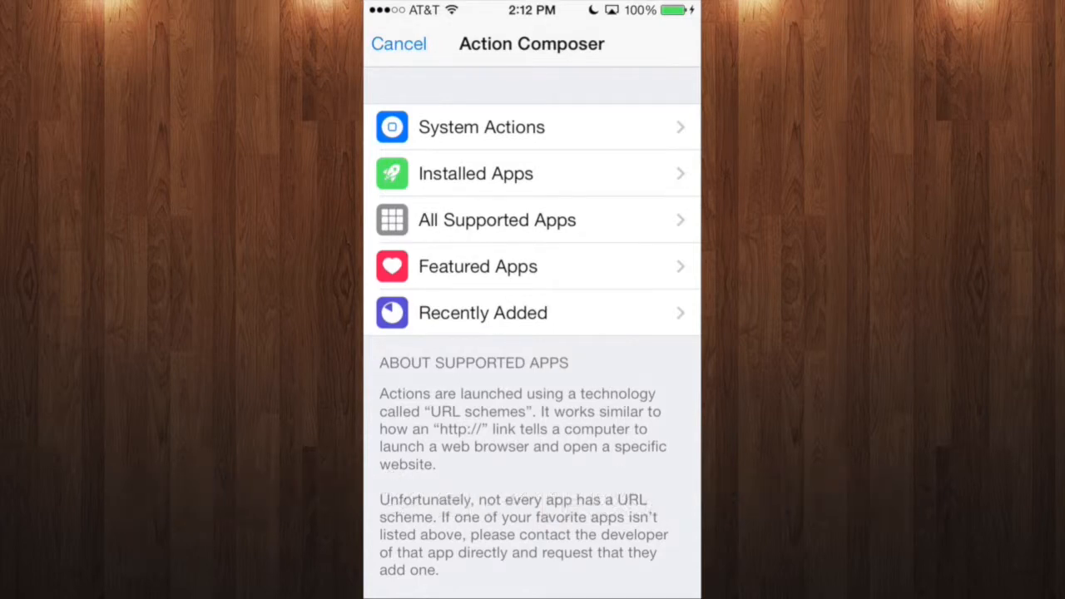
{"action": "left_click", "coordinate": [482, 126]}
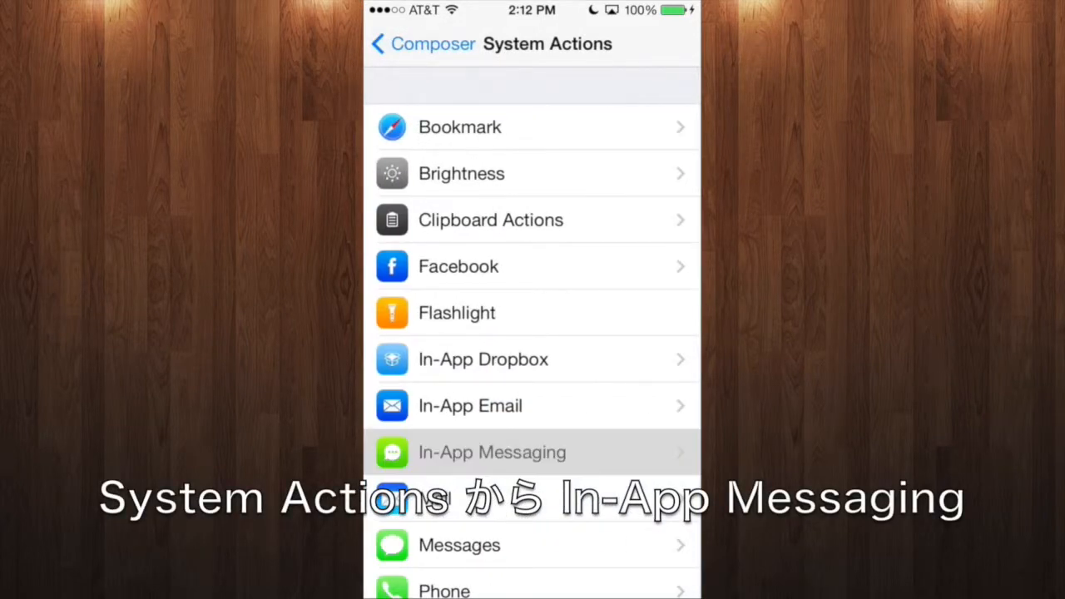
{"action": "left_click", "coordinate": [493, 452]}
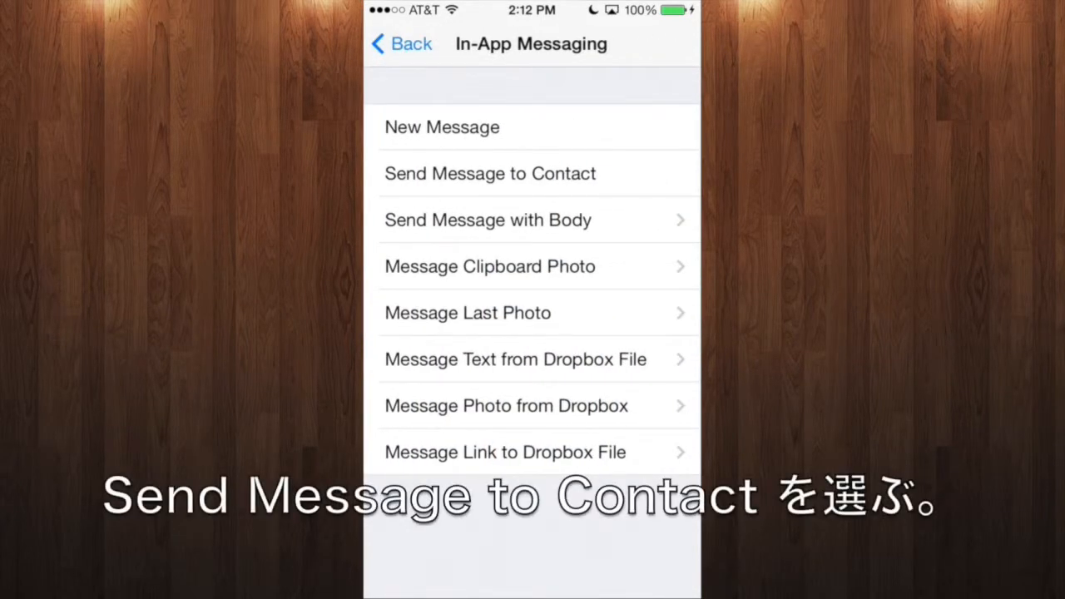
{"action": "left_click", "coordinate": [490, 173]}
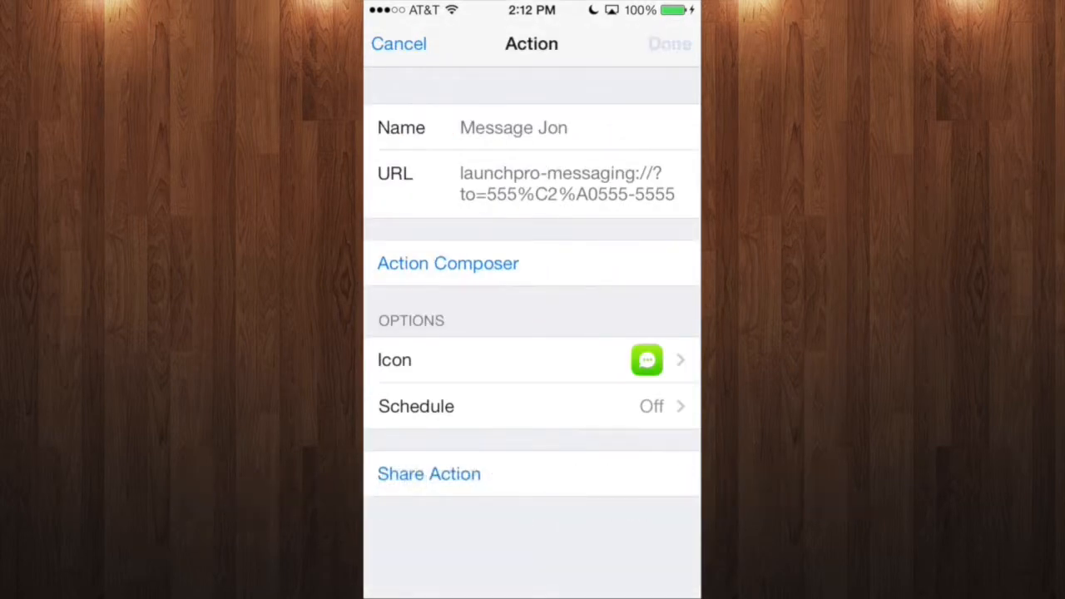
Step: Save Message Jon, test it from the grid, and cancel the resulting message to Jon
{"action": "left_click", "coordinate": [669, 43]}
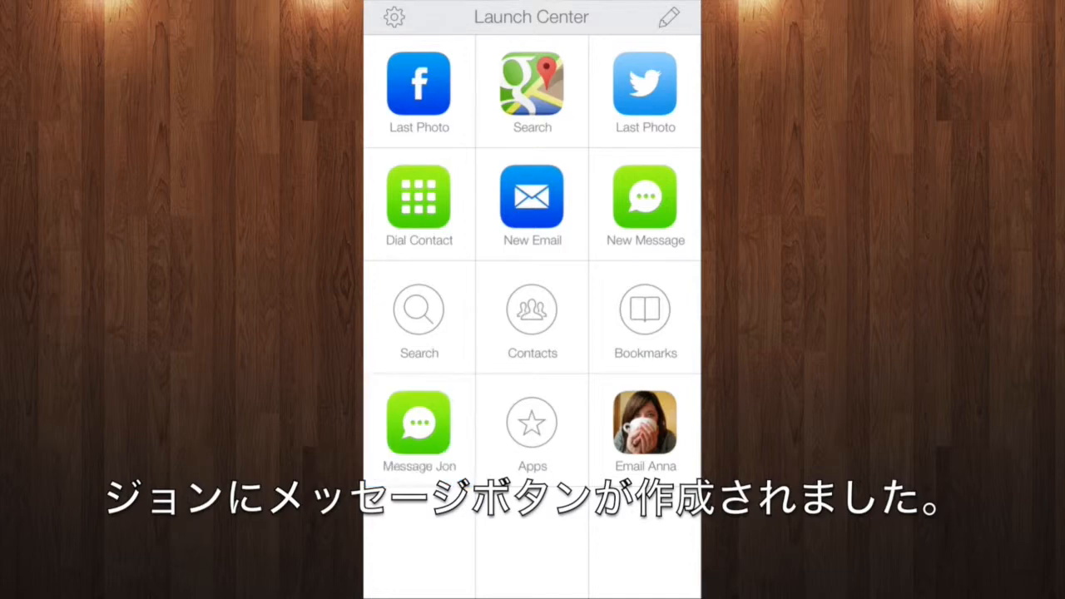
{"action": "left_click", "coordinate": [419, 421]}
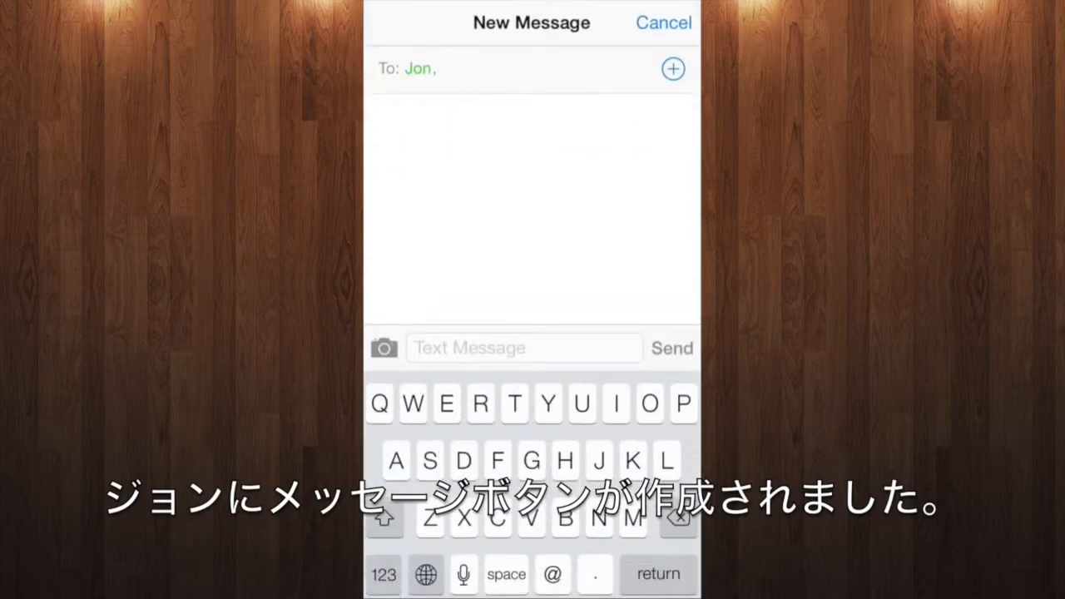
{"action": "left_click", "coordinate": [665, 24]}
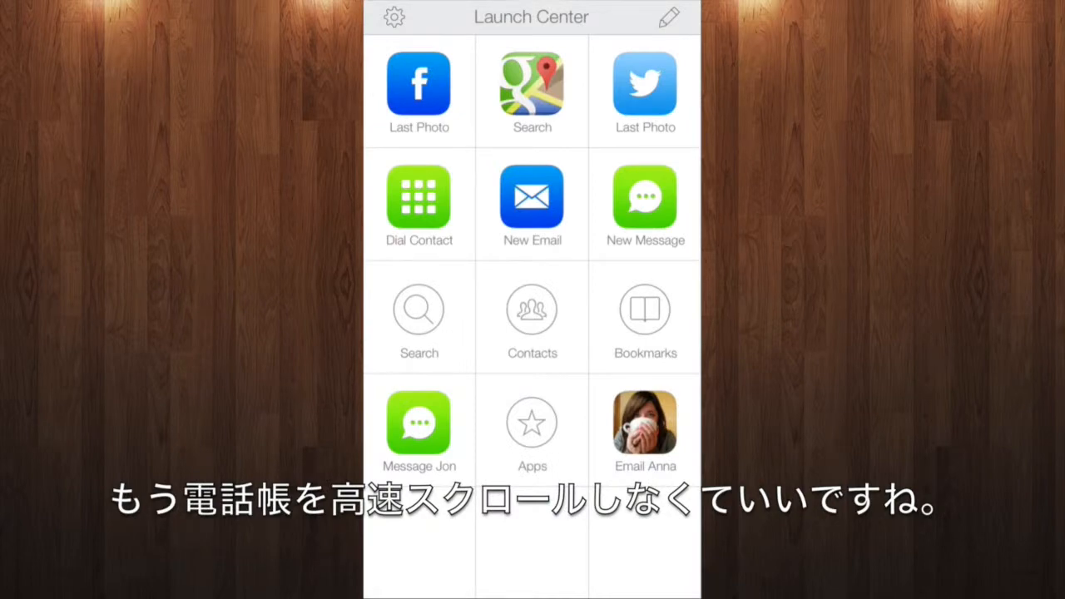
Step: Replace Message Jon's icon with a photo of Jon picked from the Camera Roll
{"action": "left_click", "coordinate": [669, 17]}
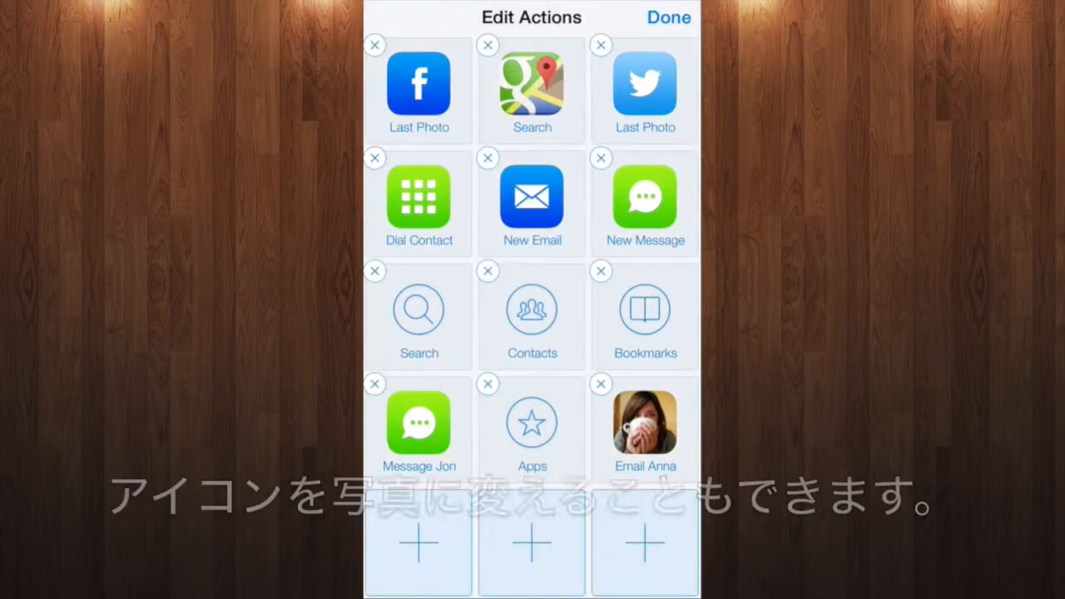
{"action": "left_click", "coordinate": [418, 423]}
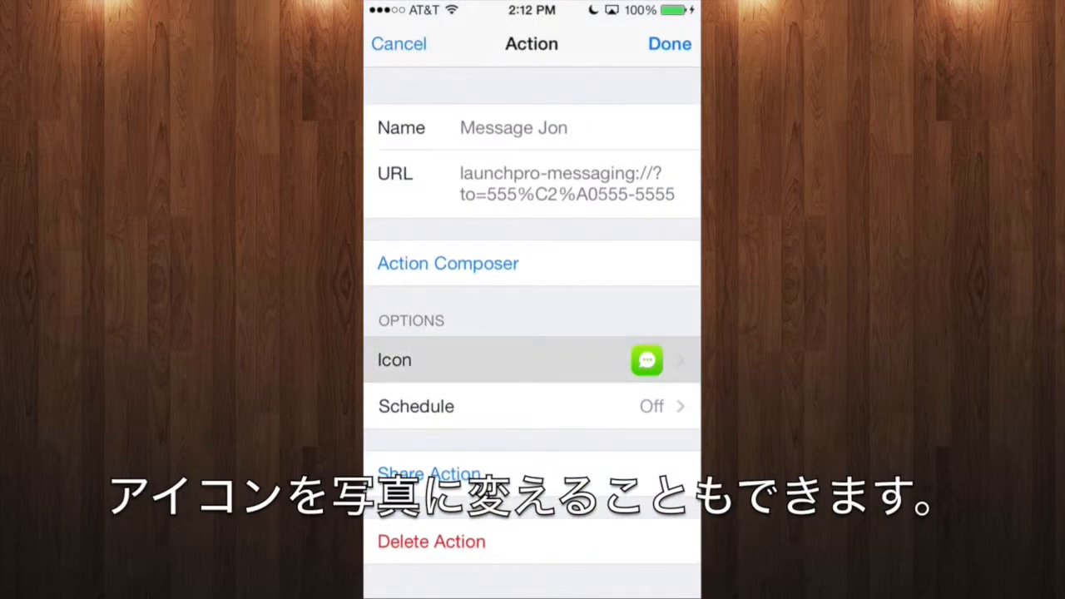
{"action": "left_click", "coordinate": [531, 359]}
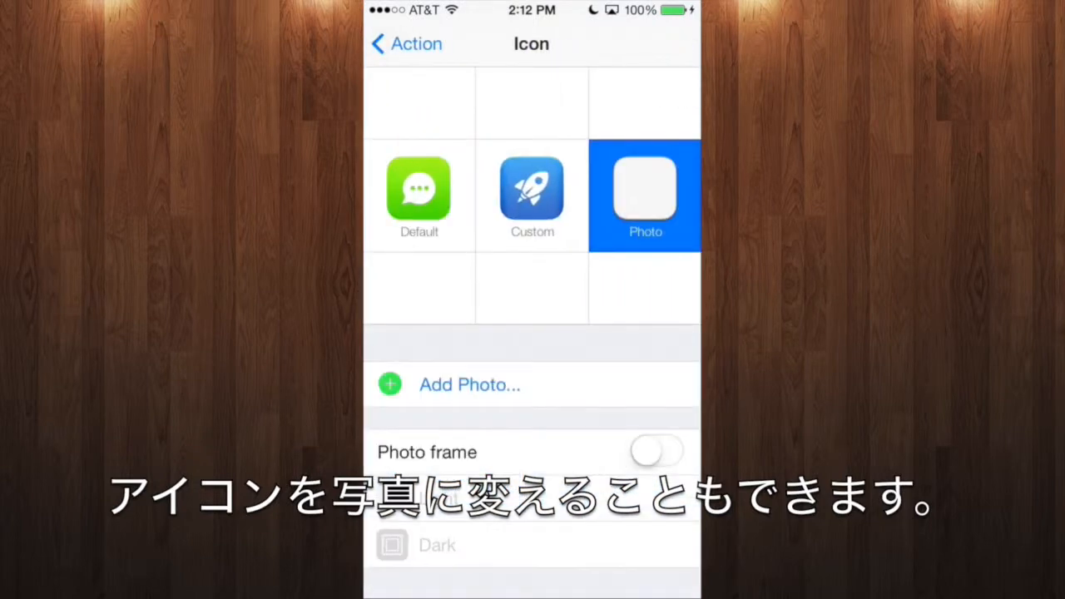
{"action": "left_click", "coordinate": [469, 385]}
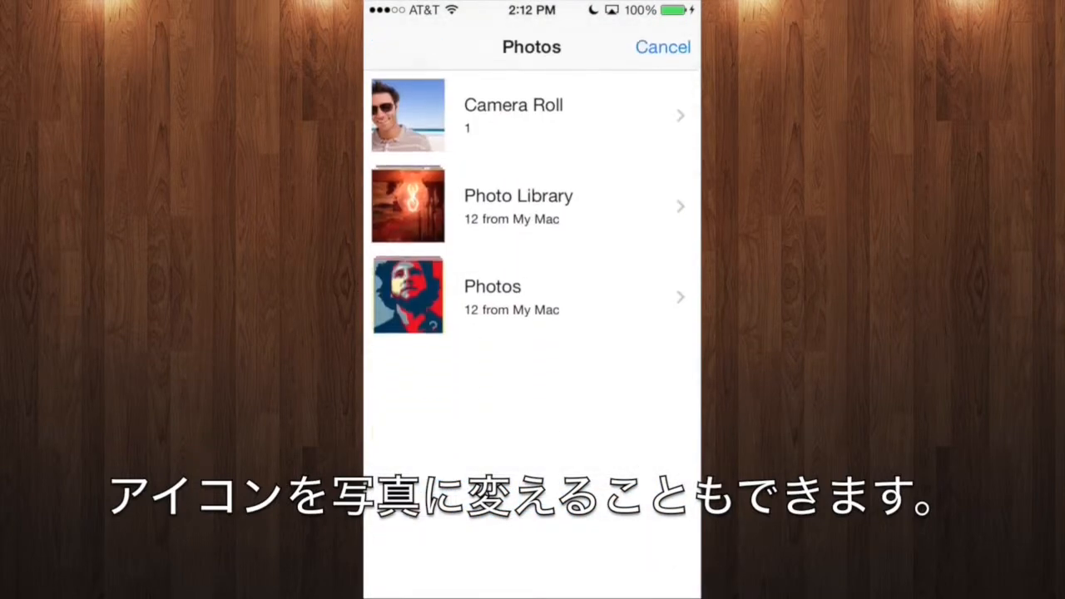
{"action": "left_click", "coordinate": [406, 115]}
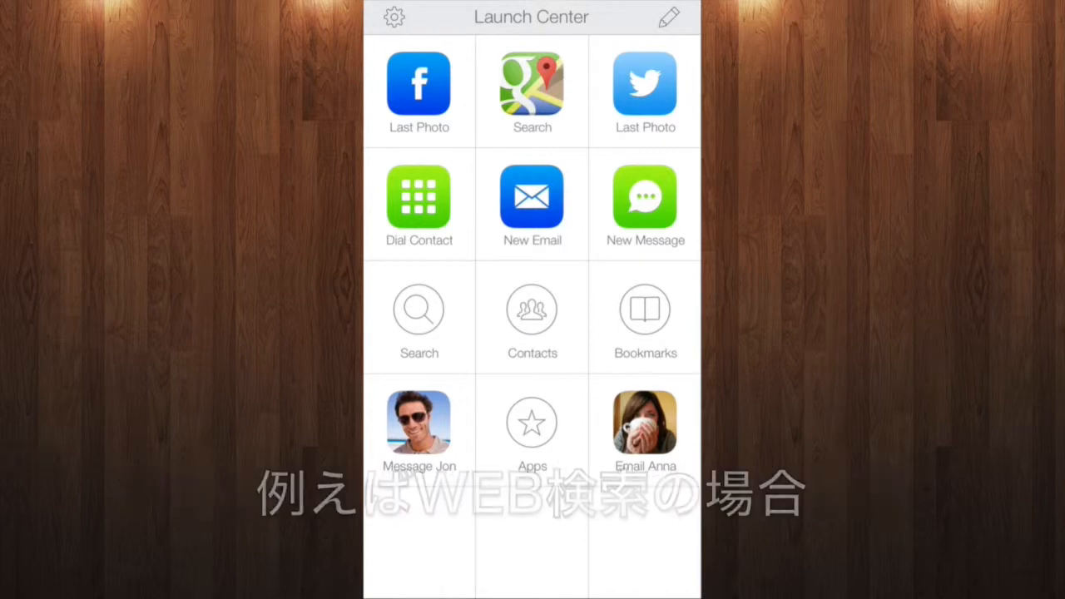
Step: Add a Wikipedia Search action in an empty slot via Action Composer > System Actions > Safari
{"action": "left_click", "coordinate": [665, 18]}
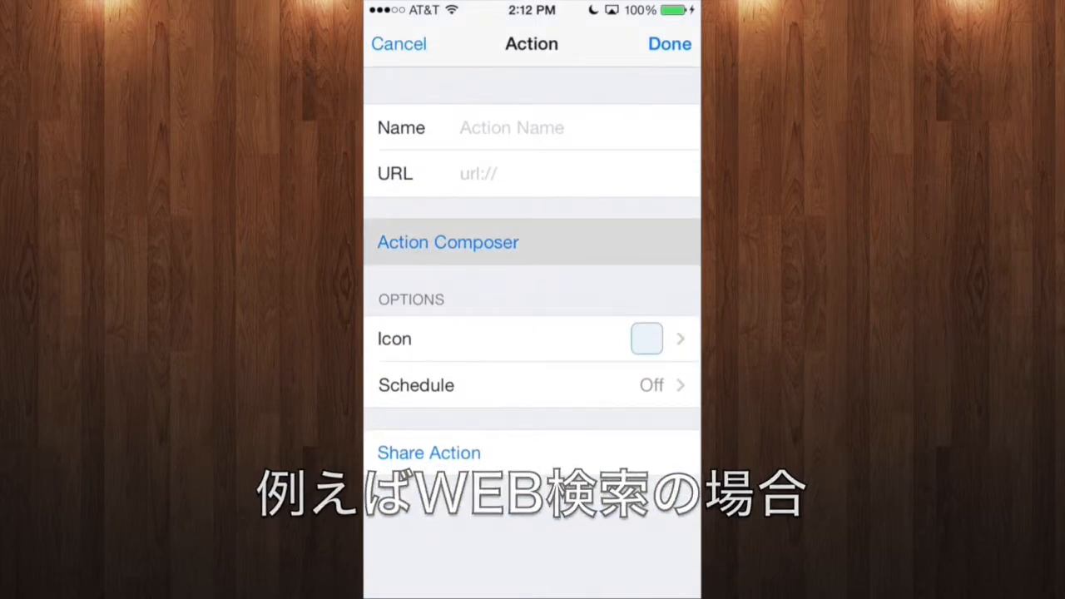
{"action": "left_click", "coordinate": [448, 243]}
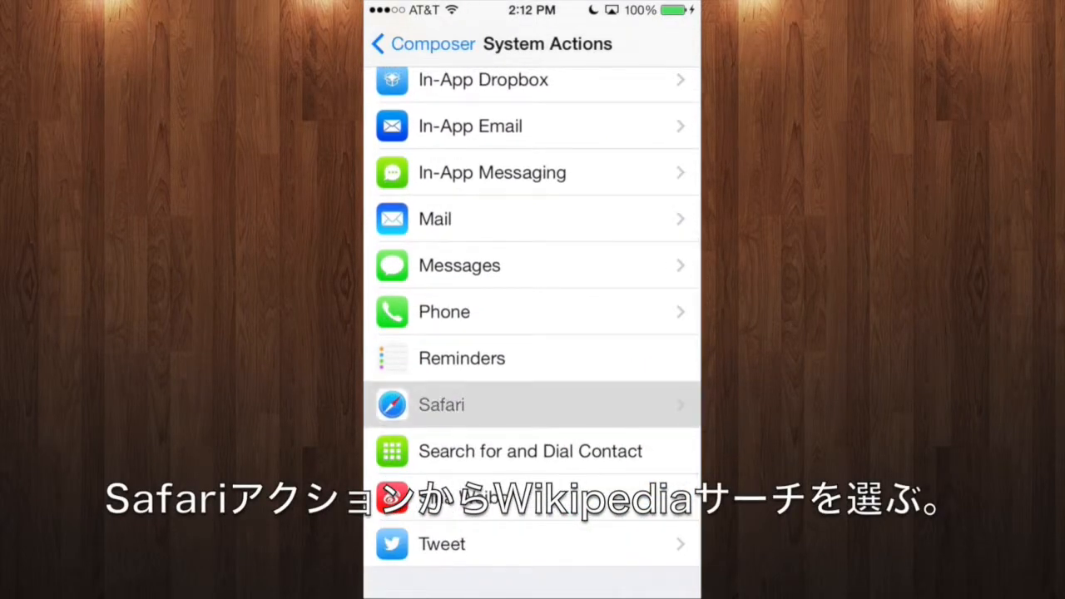
{"action": "left_click", "coordinate": [441, 405]}
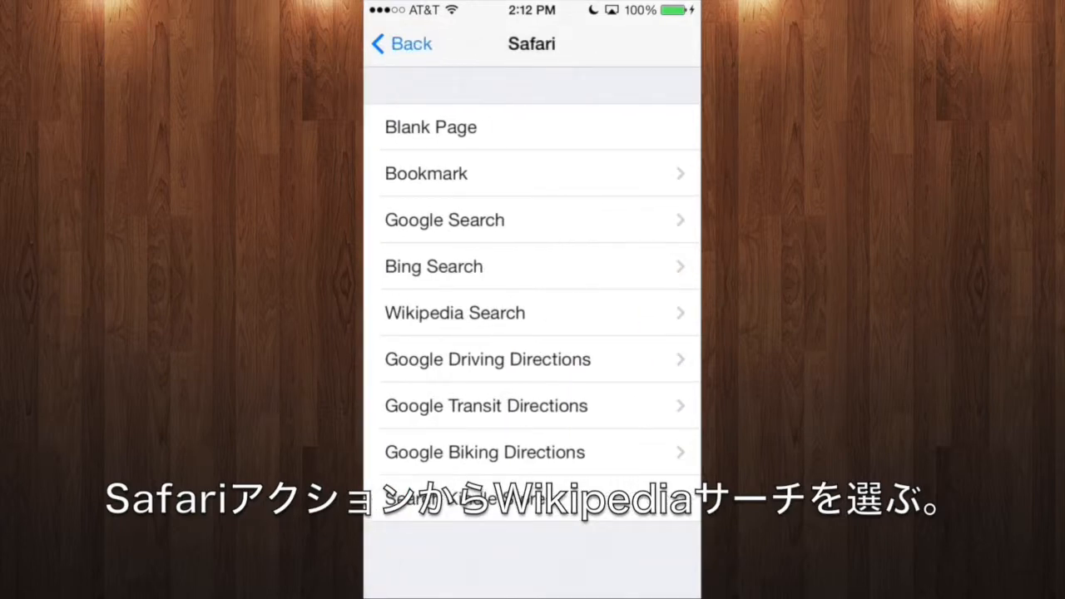
{"action": "left_click", "coordinate": [454, 313]}
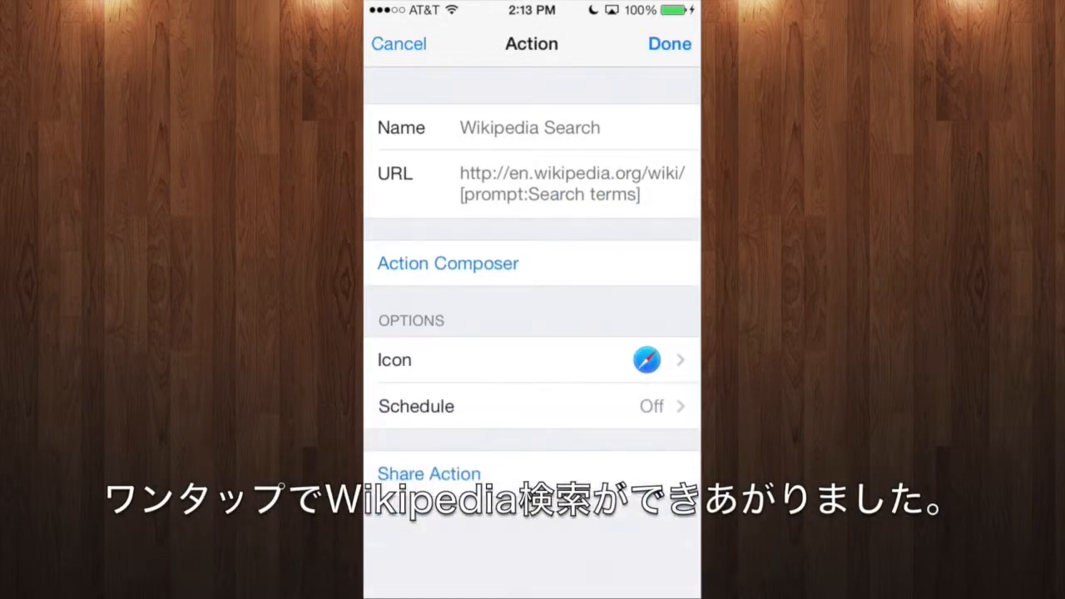
Step: Save Wikipedia Search and launch it with entered search terms, opening Safari
{"action": "left_click", "coordinate": [669, 43]}
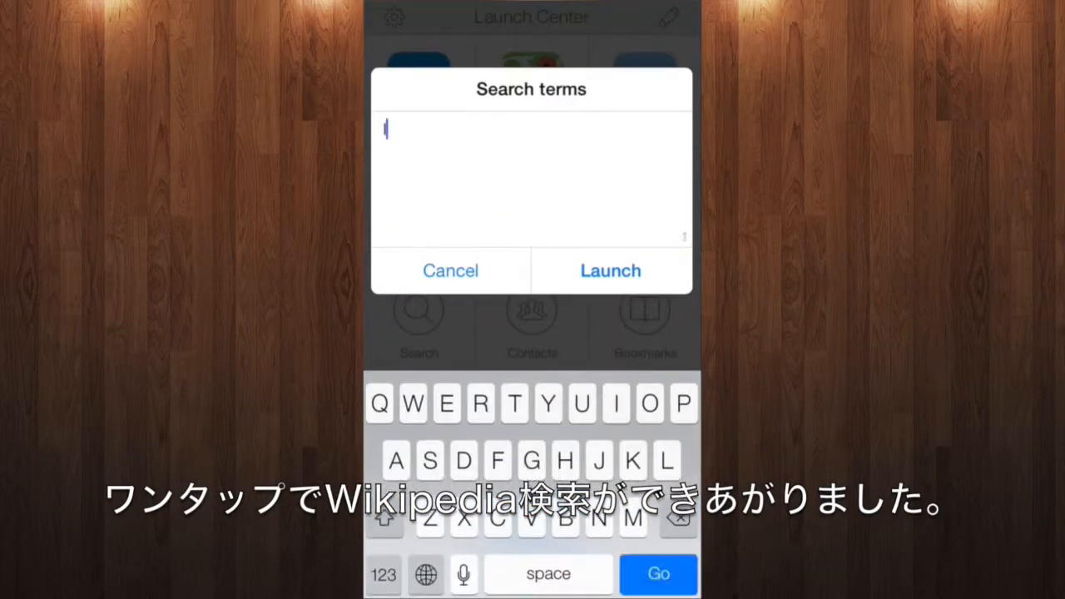
{"action": "left_click", "coordinate": [609, 270]}
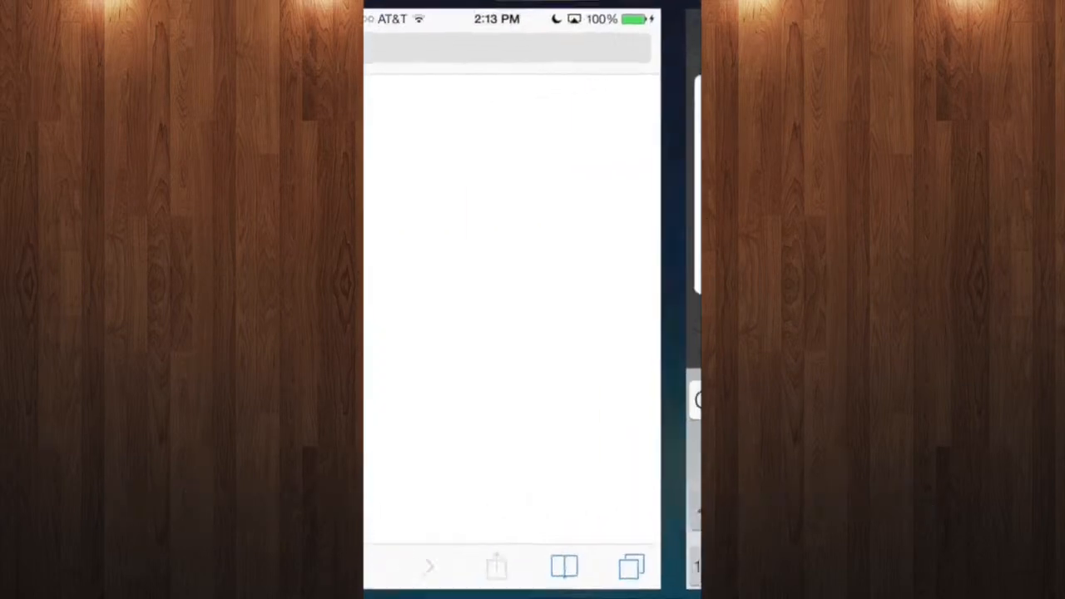